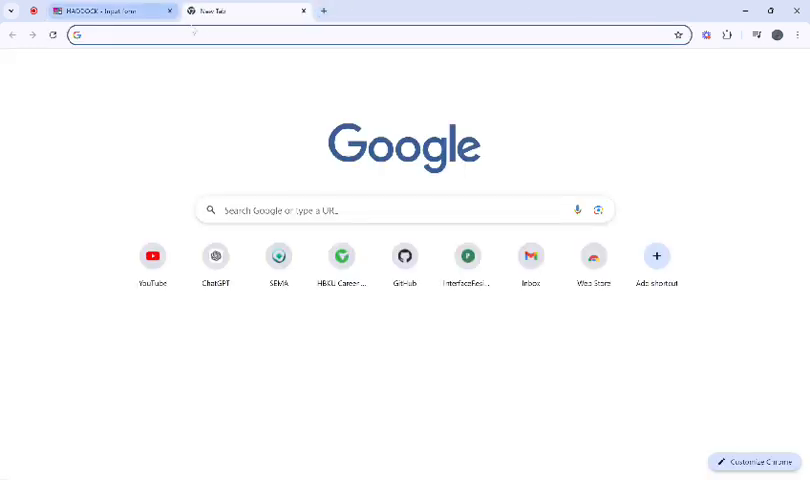
Search 'protein data bank' in a new tab and land on the RCSB PDB homepage.
text(protein)
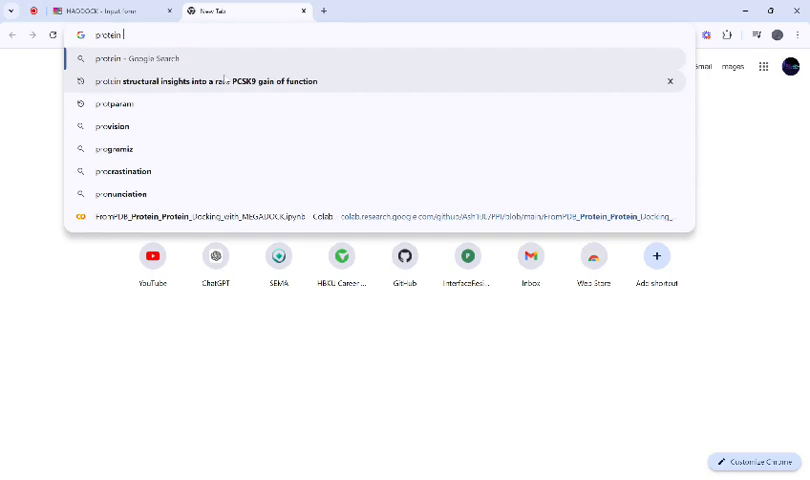
text(data bank)
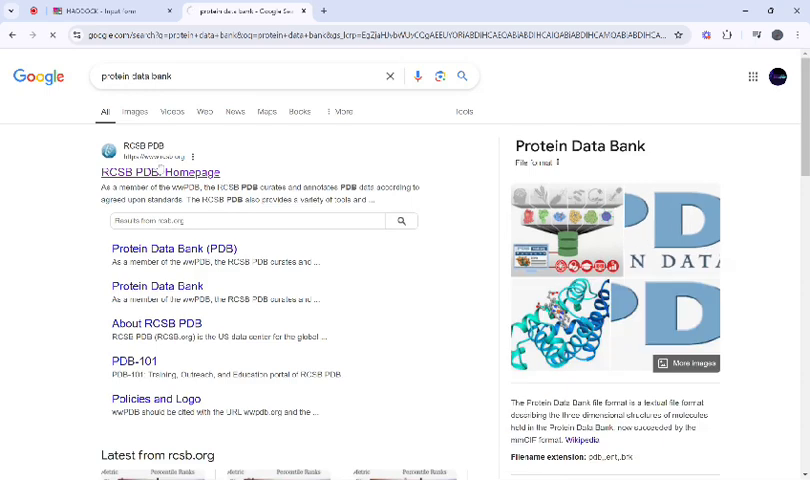
click(160, 172)
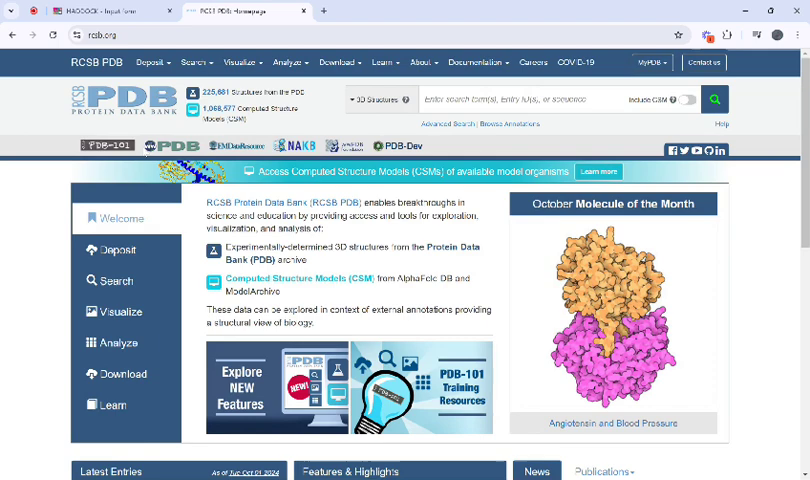
Switch back to the HADDOCK 2.4 submission form for job 'Docking'.
click(104, 12)
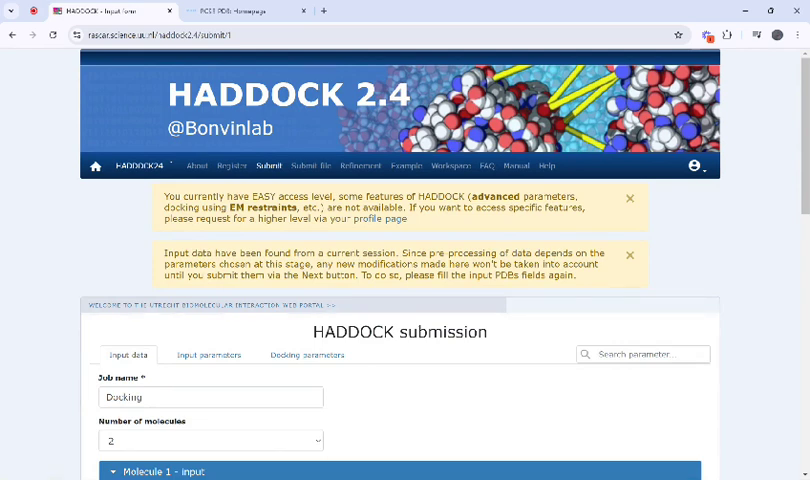
mouse_move(124, 116)
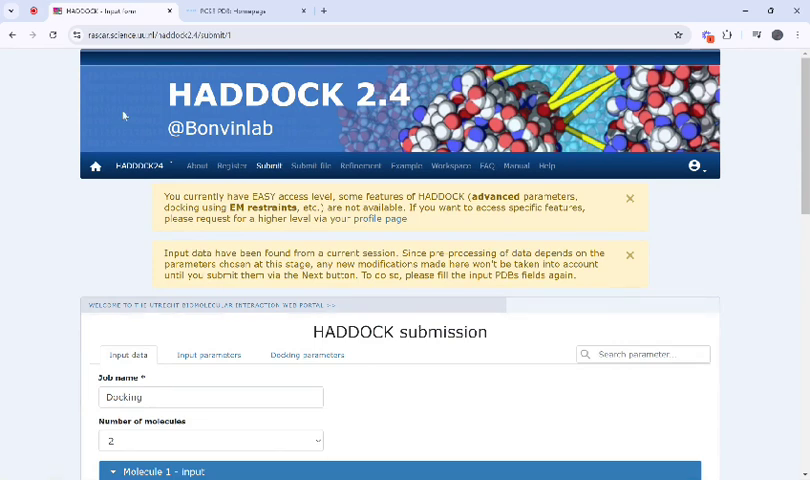
Attach the PDB structure file for Molecule 1.
scroll(down, 3)
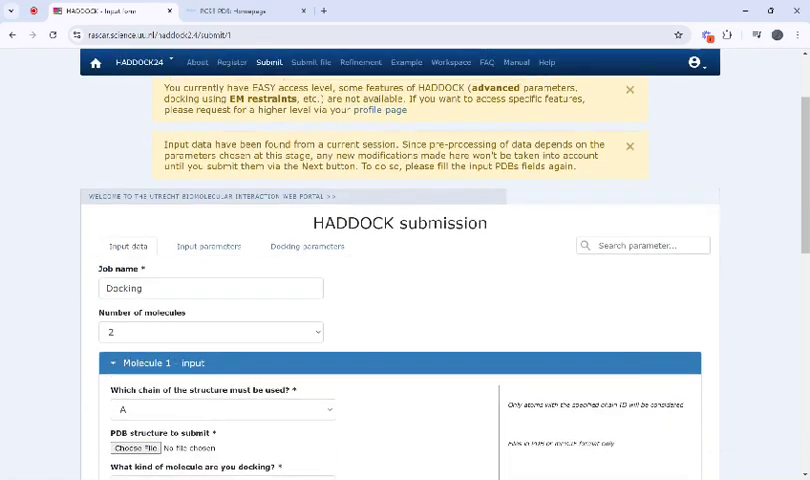
scroll(up, 3)
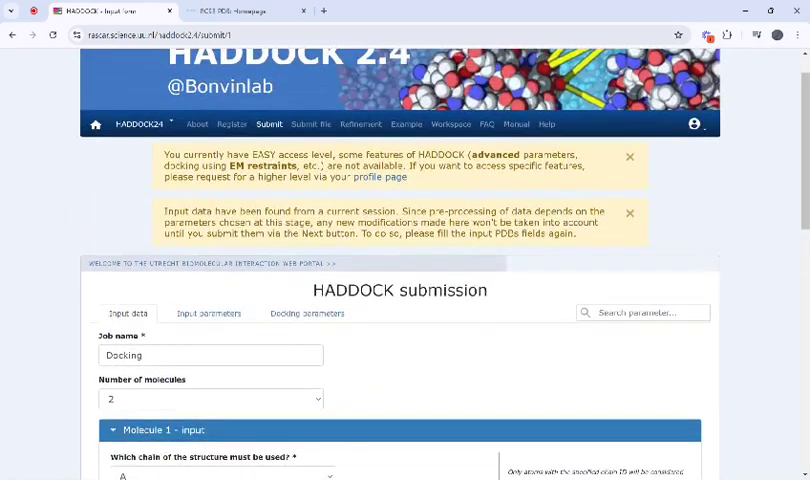
scroll(down, 3)
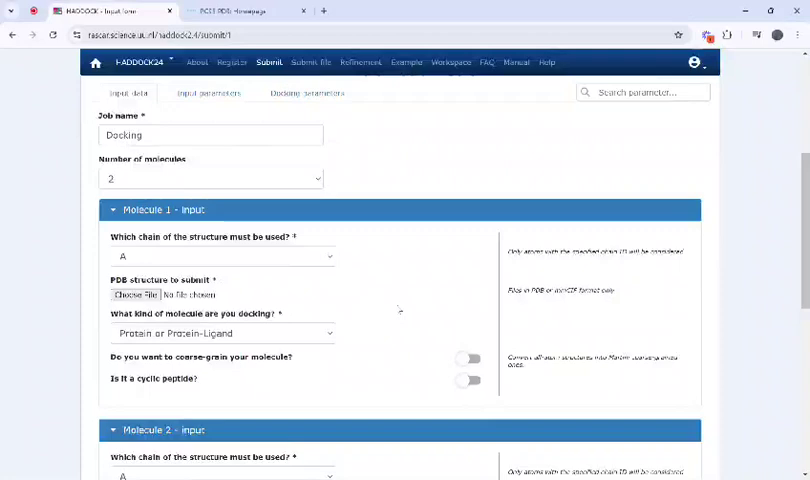
scroll(down, 3)
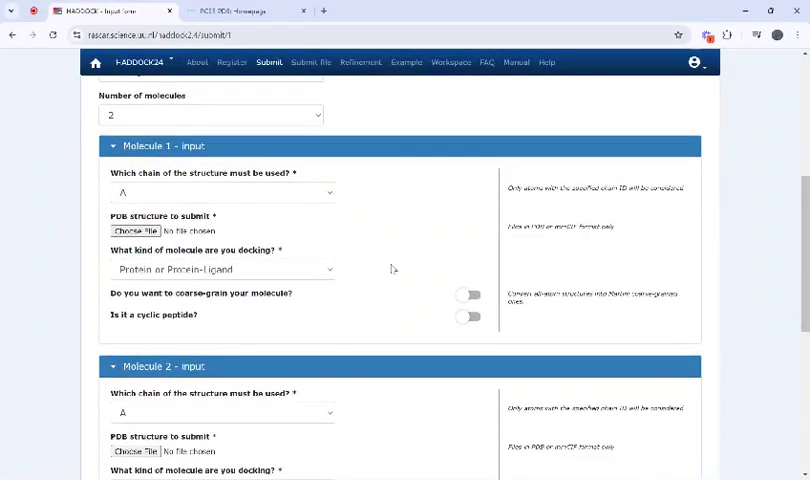
mouse_move(392, 268)
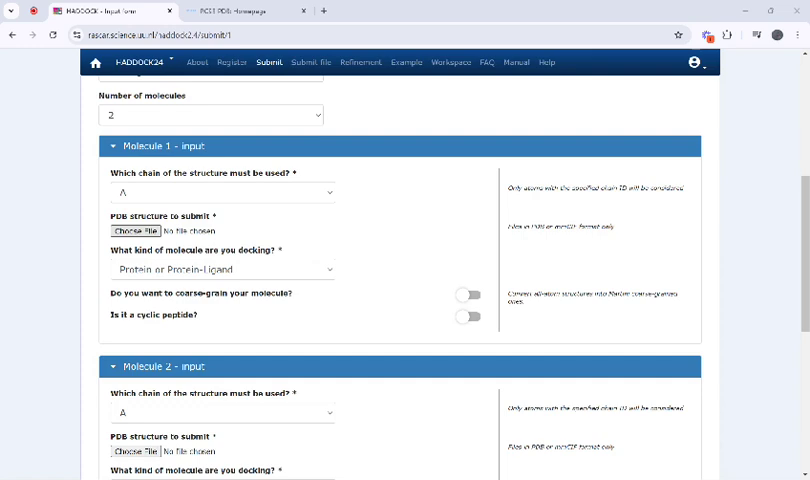
click(132, 228)
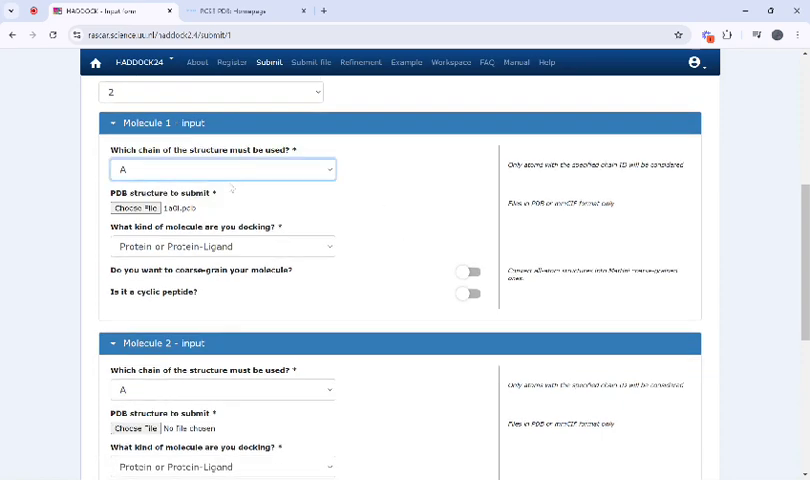
Attach the PDB structure file for Molecule 2.
scroll(down, 3)
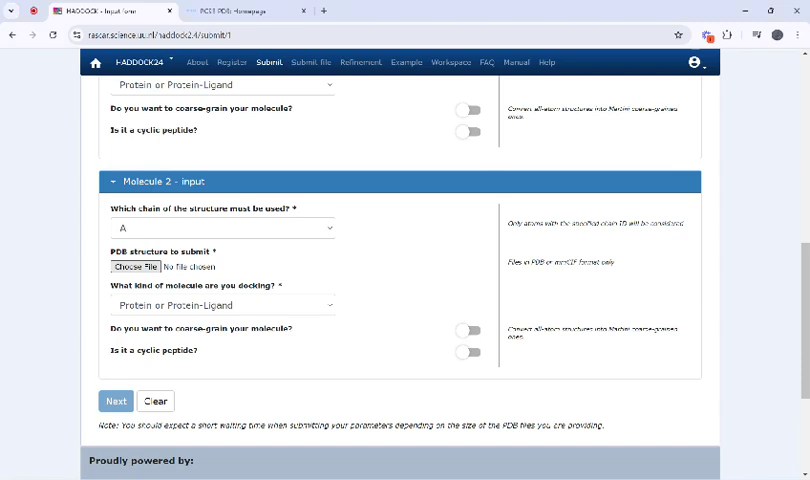
click(136, 266)
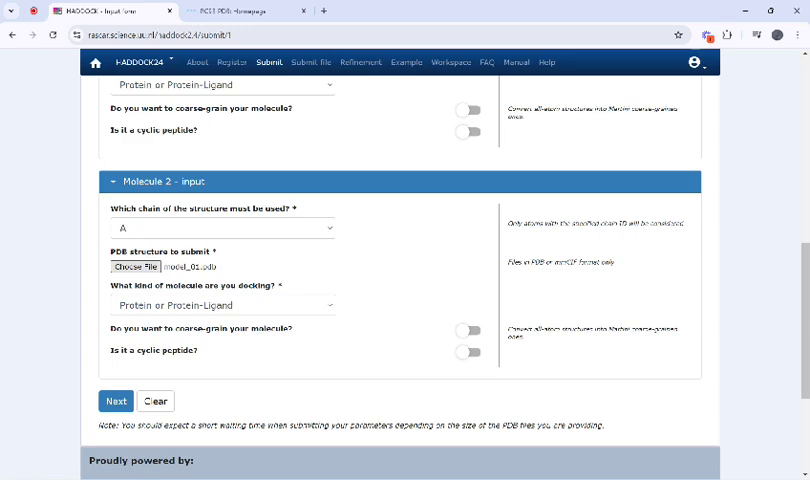
click(116, 400)
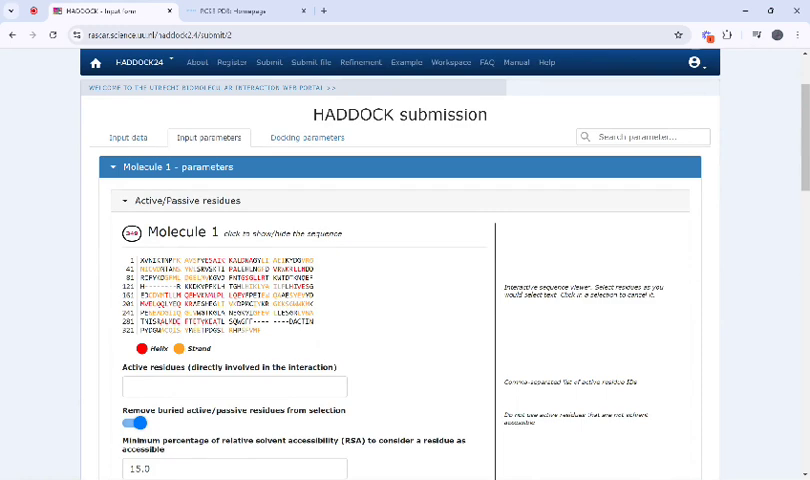
mouse_move(376, 300)
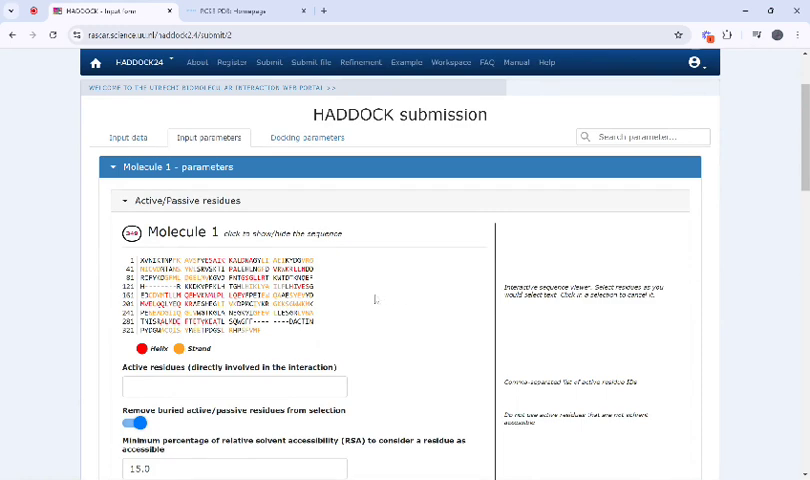
Scroll through the residue parameters page with active residues entered for both molecules.
scroll(down, 3)
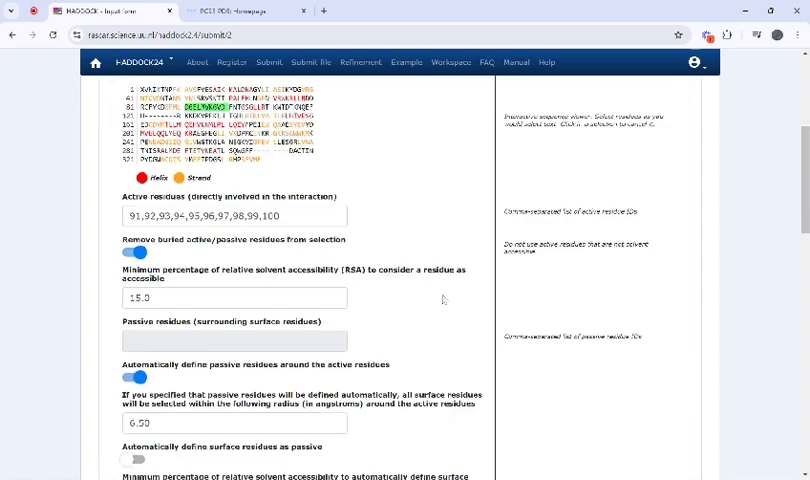
scroll(down, 3)
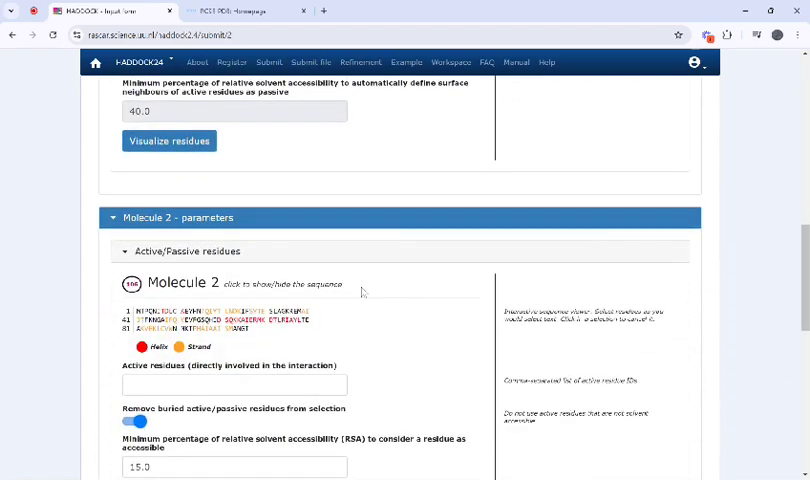
scroll(down, 3)
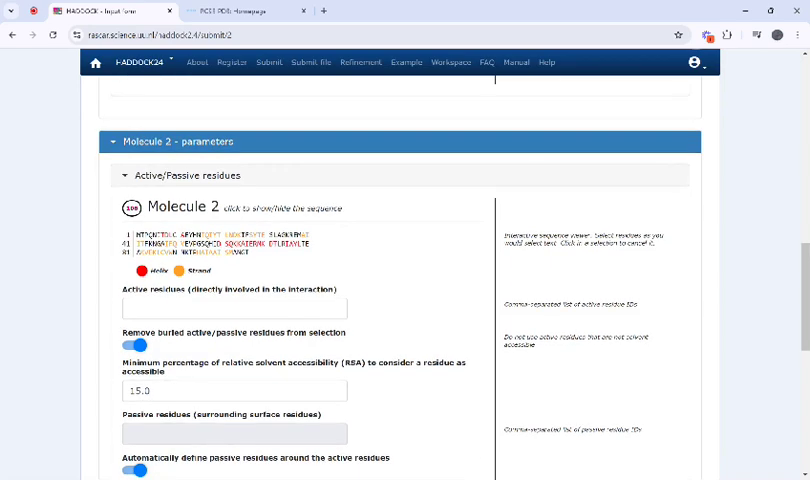
scroll(down, 3)
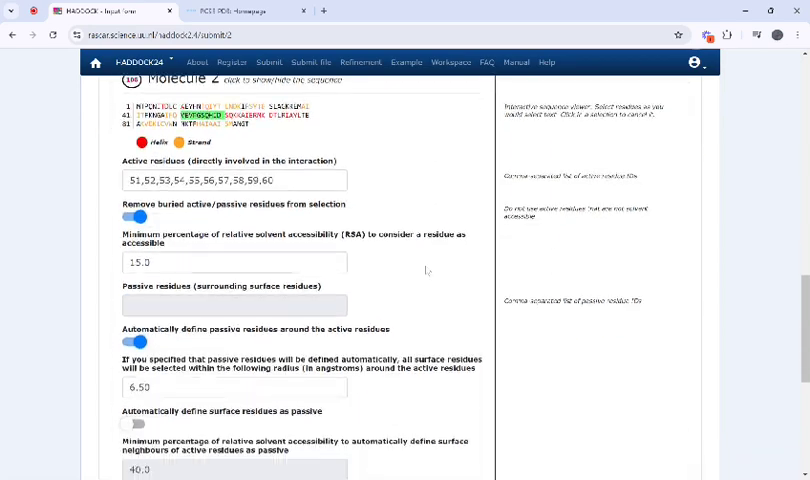
scroll(down, 3)
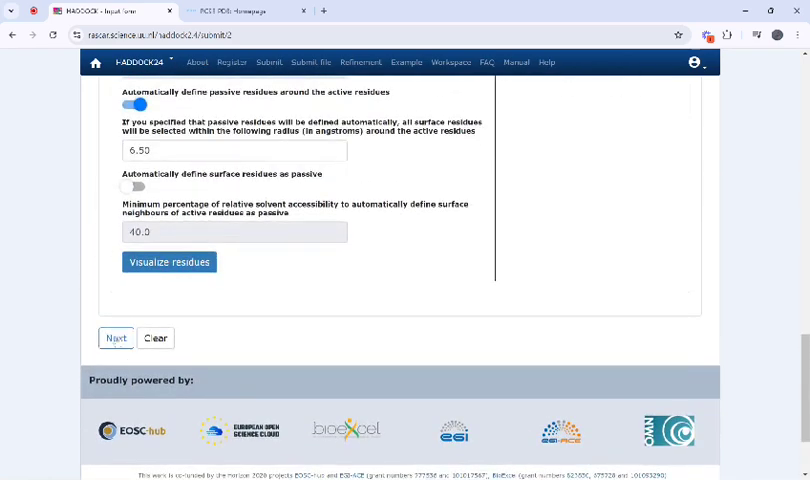
Proceed to docking parameters with defaults and submit the Docking job.
click(116, 336)
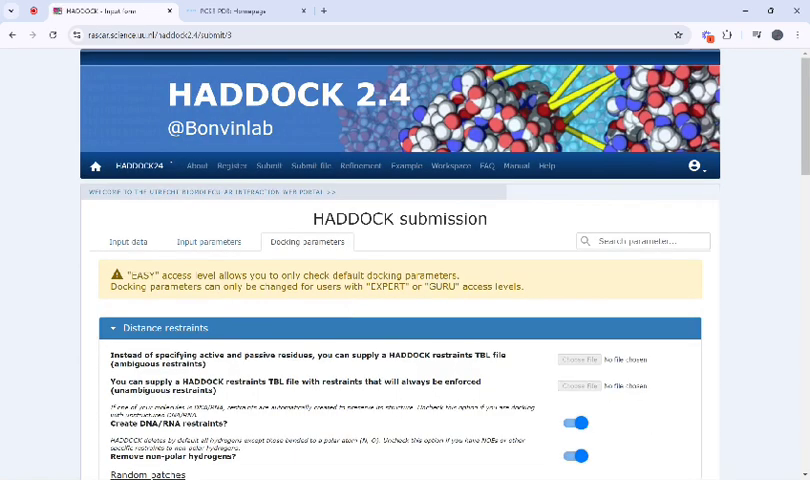
scroll(down, 3)
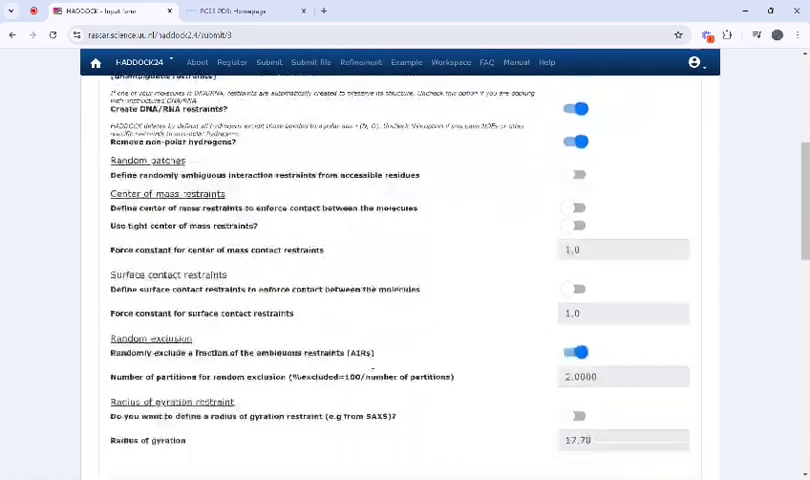
scroll(up, 3)
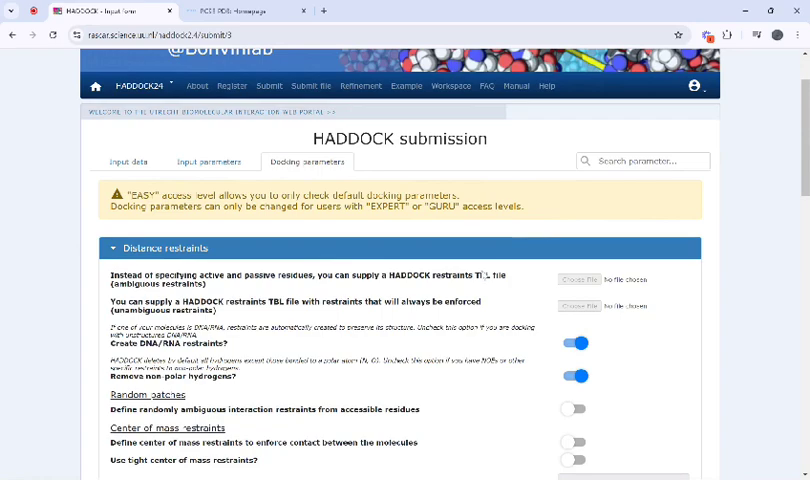
scroll(down, 3)
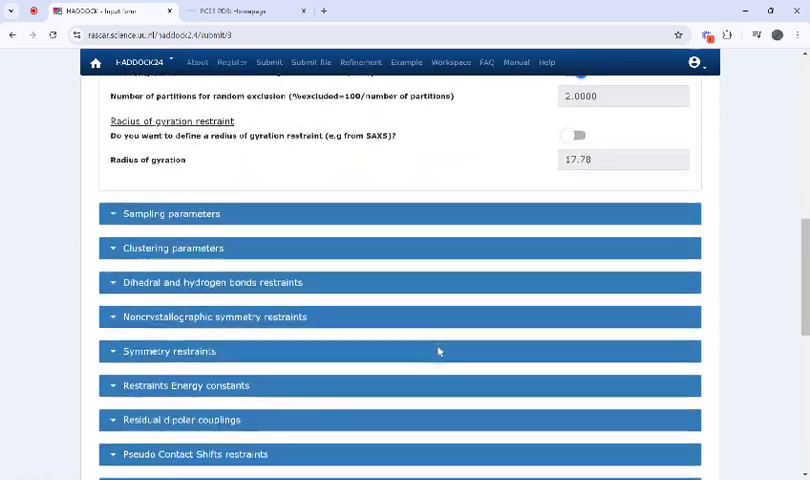
scroll(down, 3)
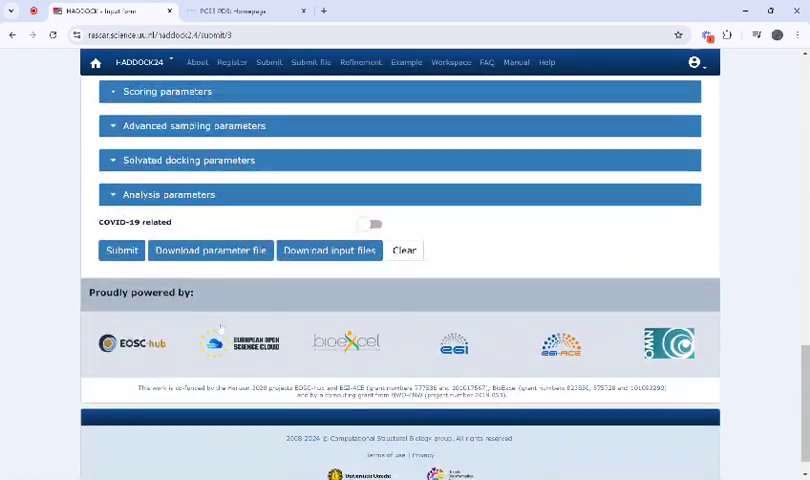
click(372, 224)
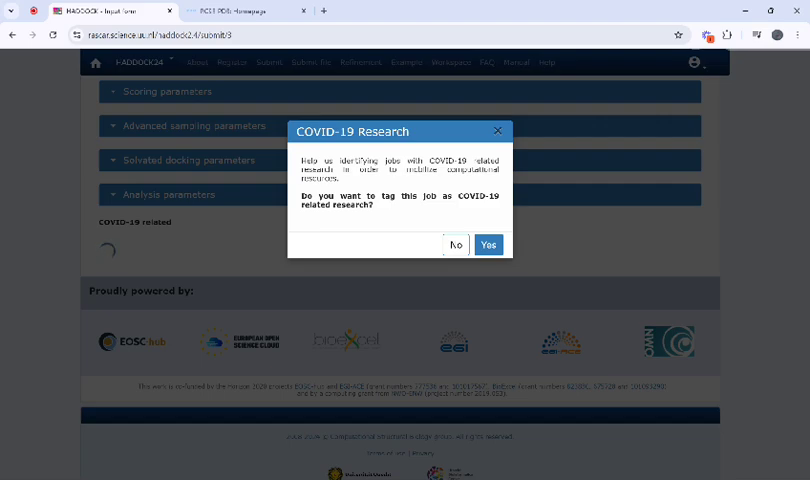
Decline the COVID-19 research tag so the job proceeds to processing.
click(456, 244)
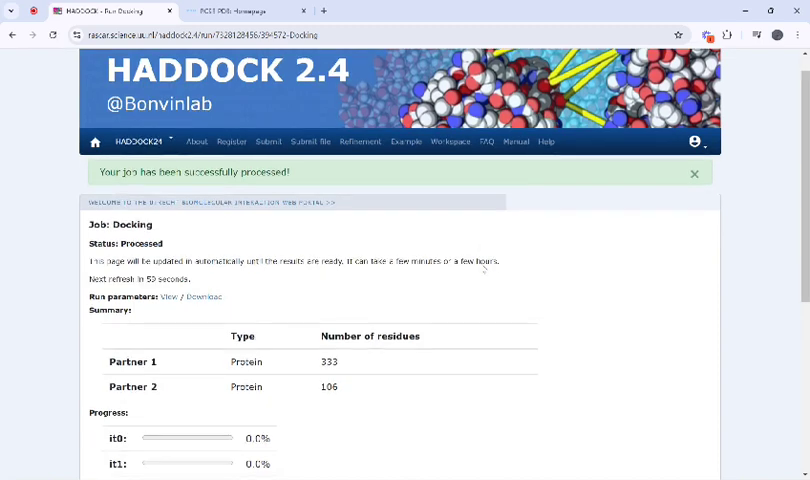
scroll(up, 3)
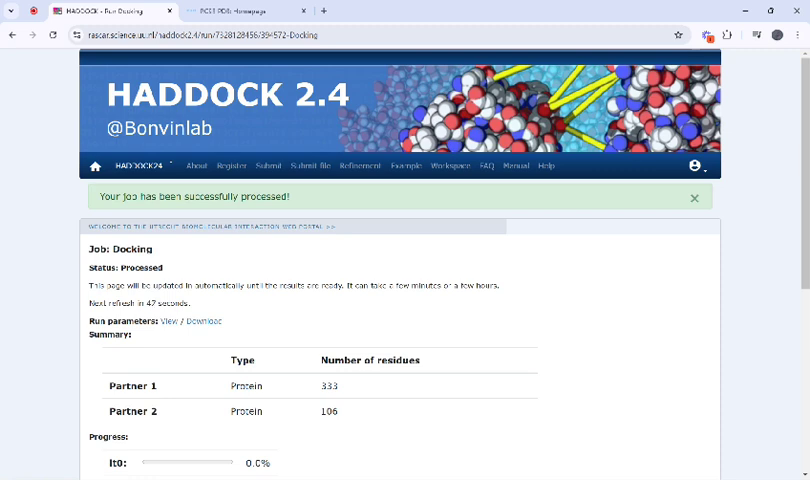
scroll(down, 3)
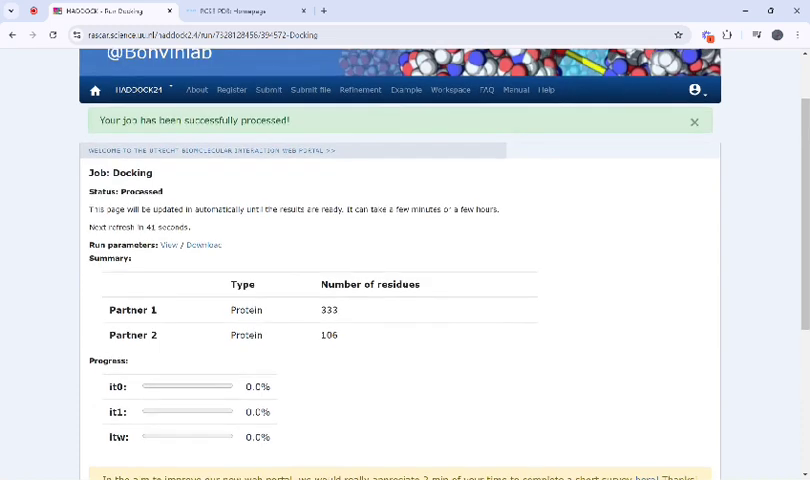
scroll(down, 3)
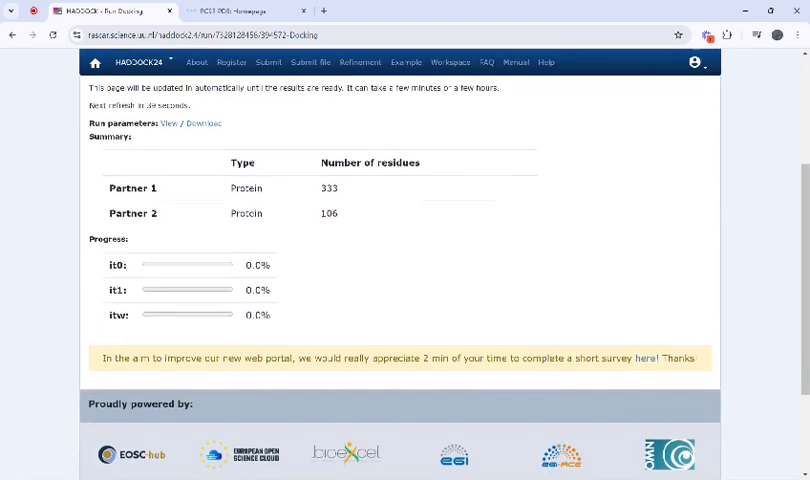